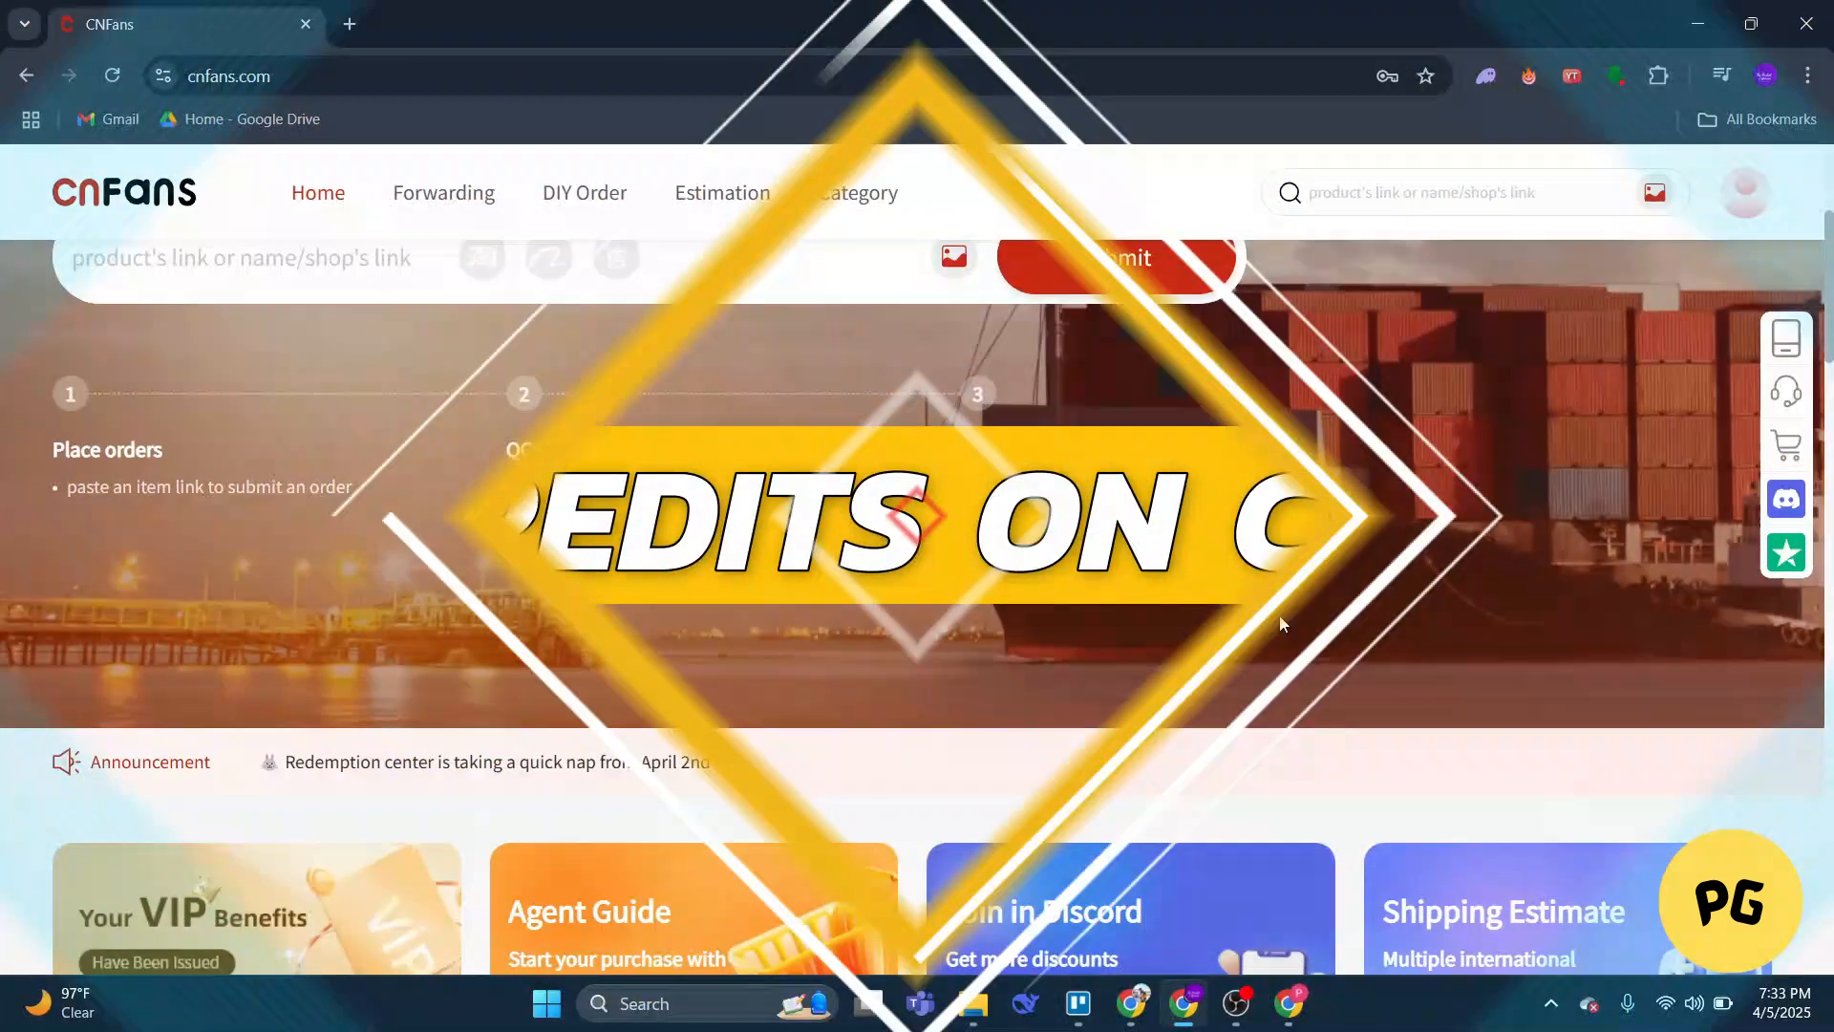
- Go to My account from the profile avatar menu to reach the user center
{"action": "scroll", "scroll_direction": "down", "scroll_amount": 3}
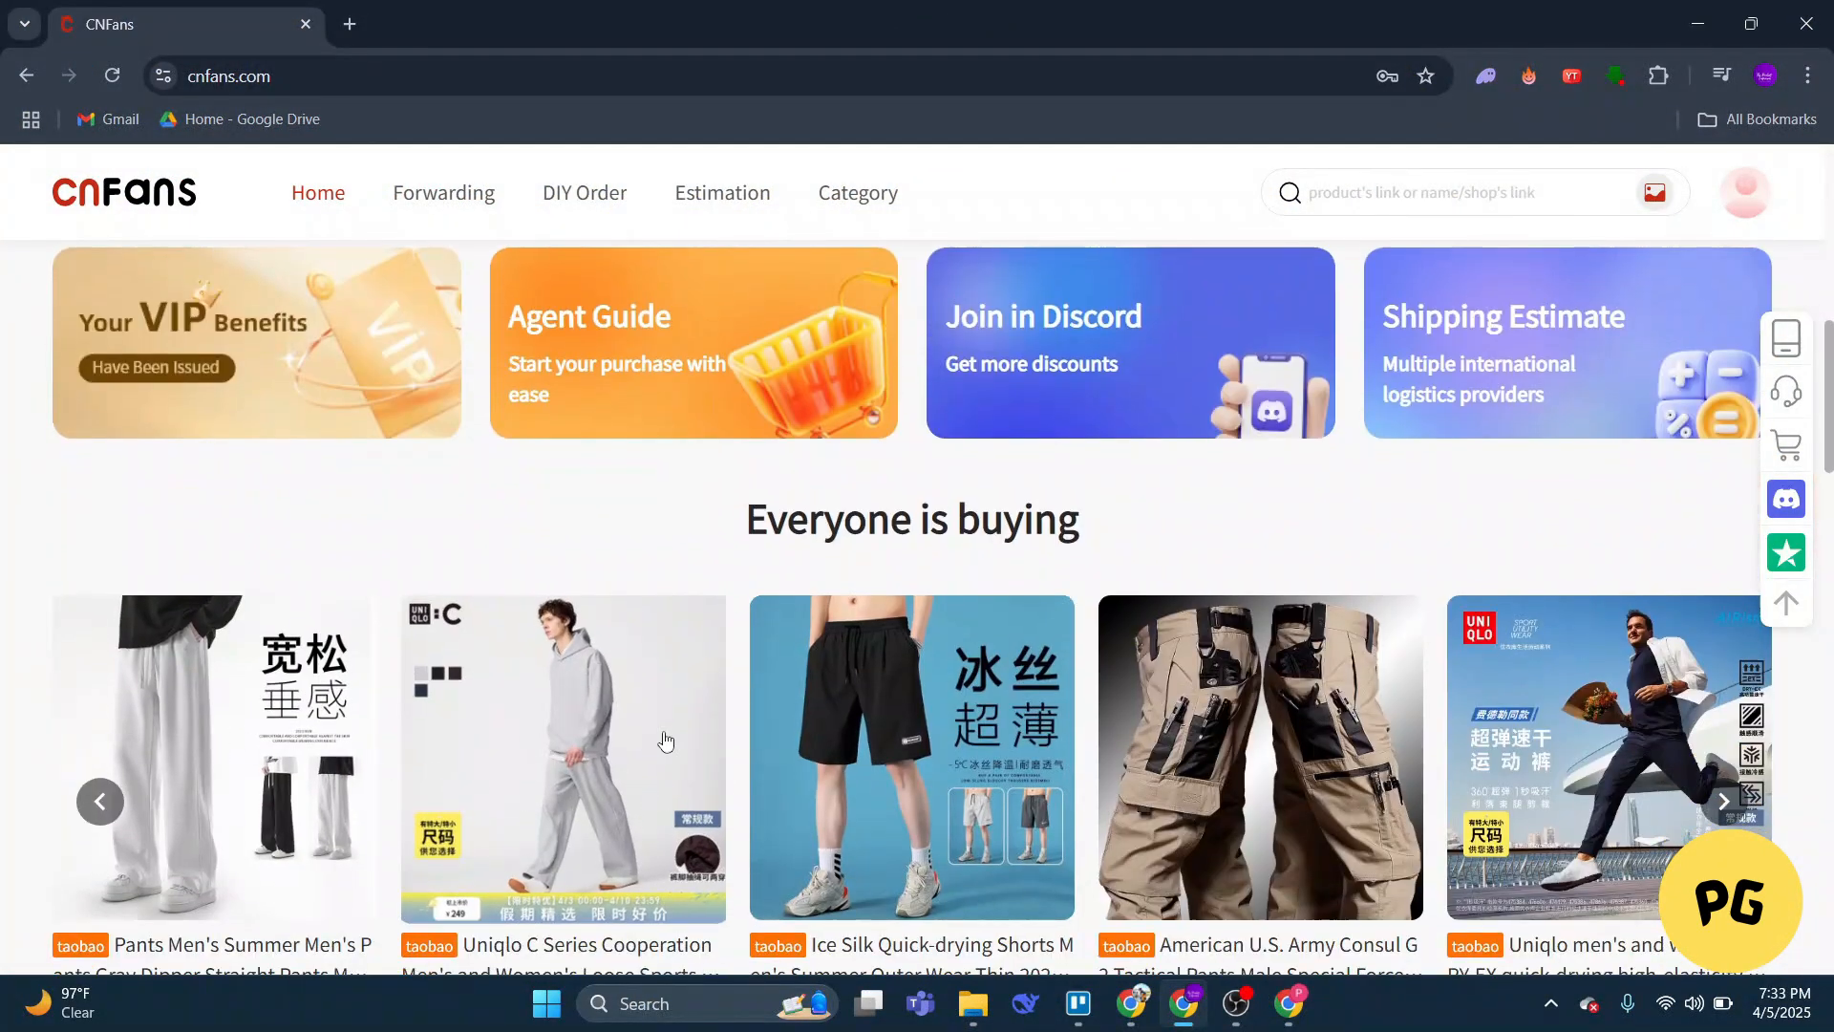
{"action": "scroll", "scroll_direction": "down", "scroll_amount": 3}
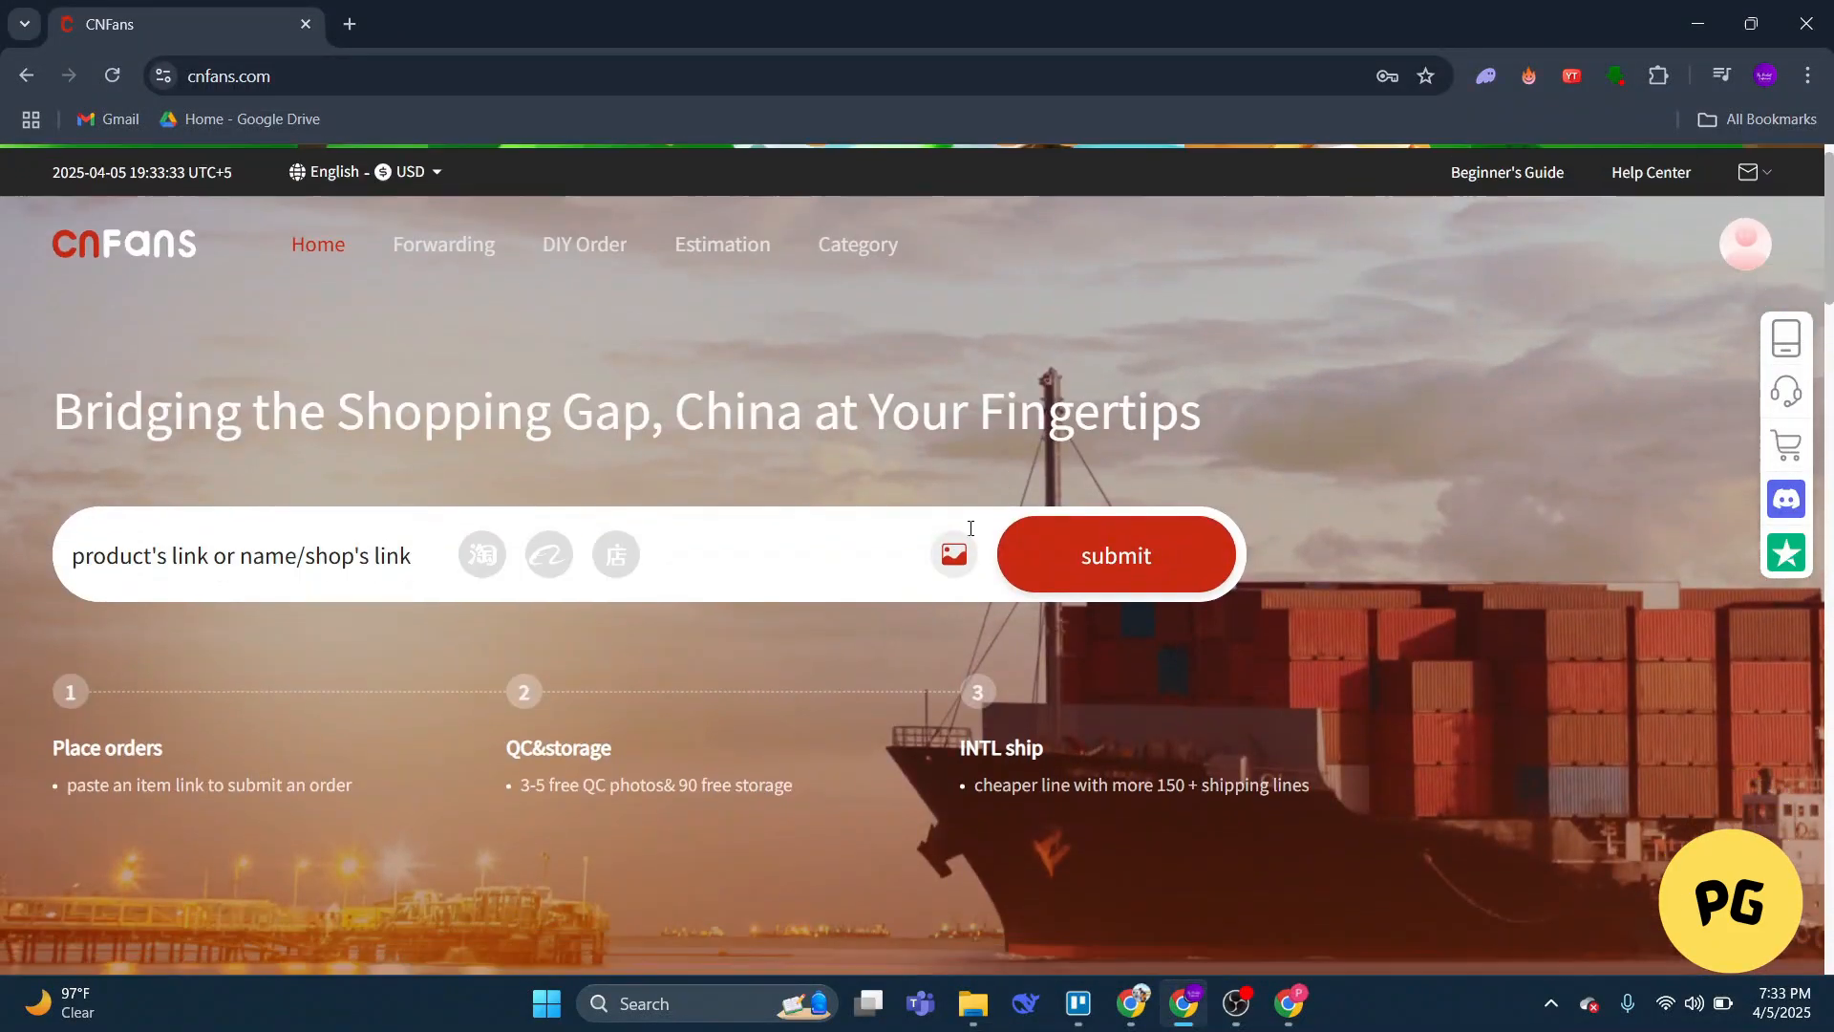
{"action": "scroll", "scroll_direction": "down", "scroll_amount": 3}
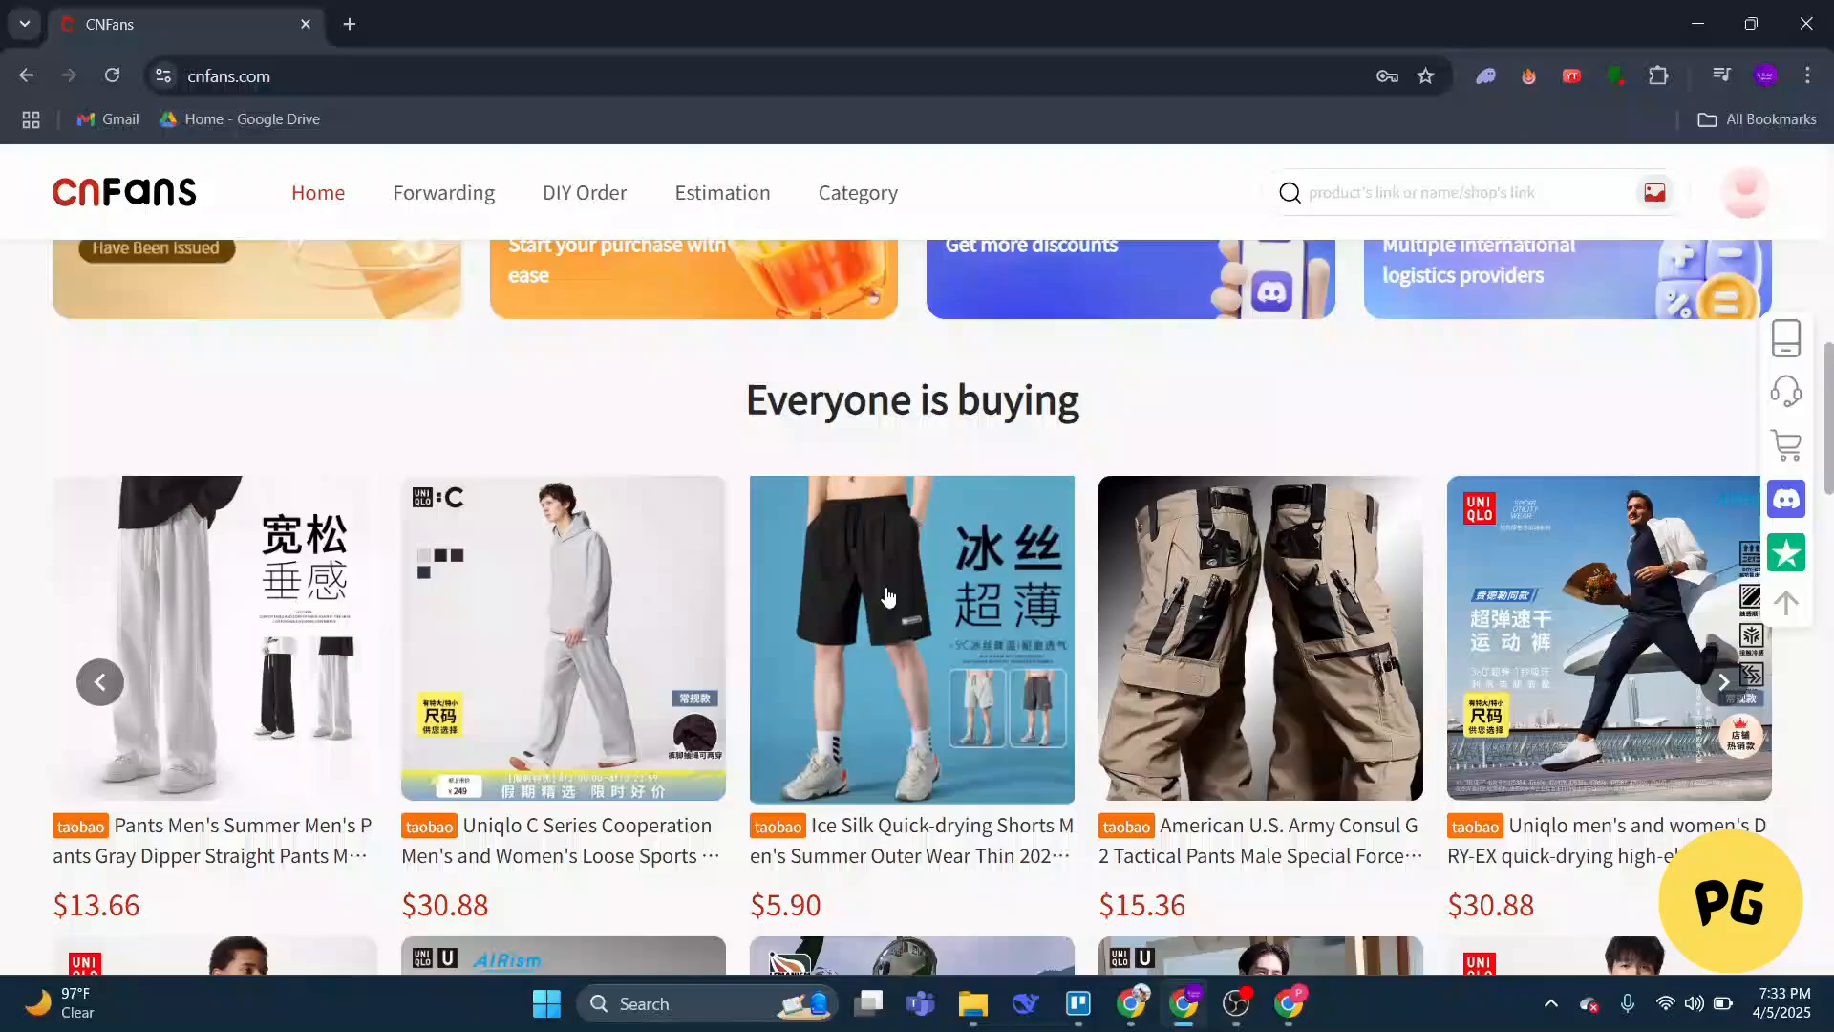
{"action": "scroll", "scroll_direction": "down", "scroll_amount": 3}
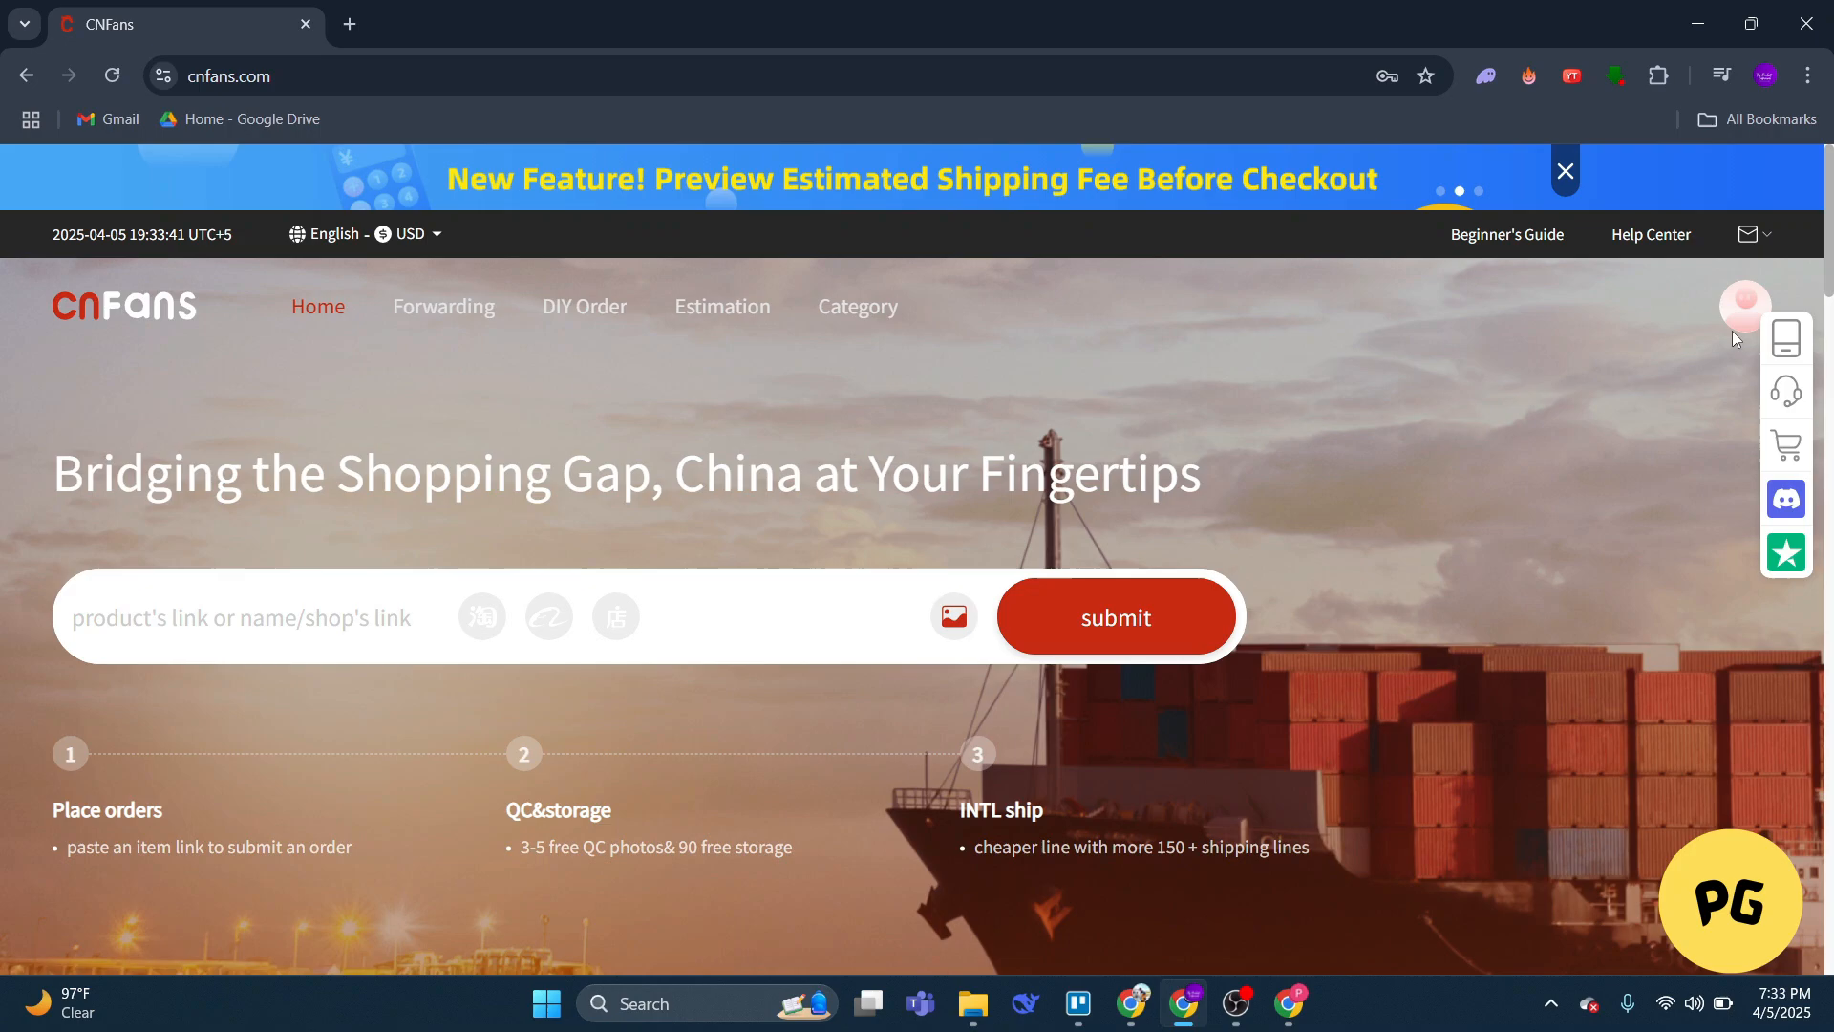
{"action": "left_click", "coordinate": [1744, 307]}
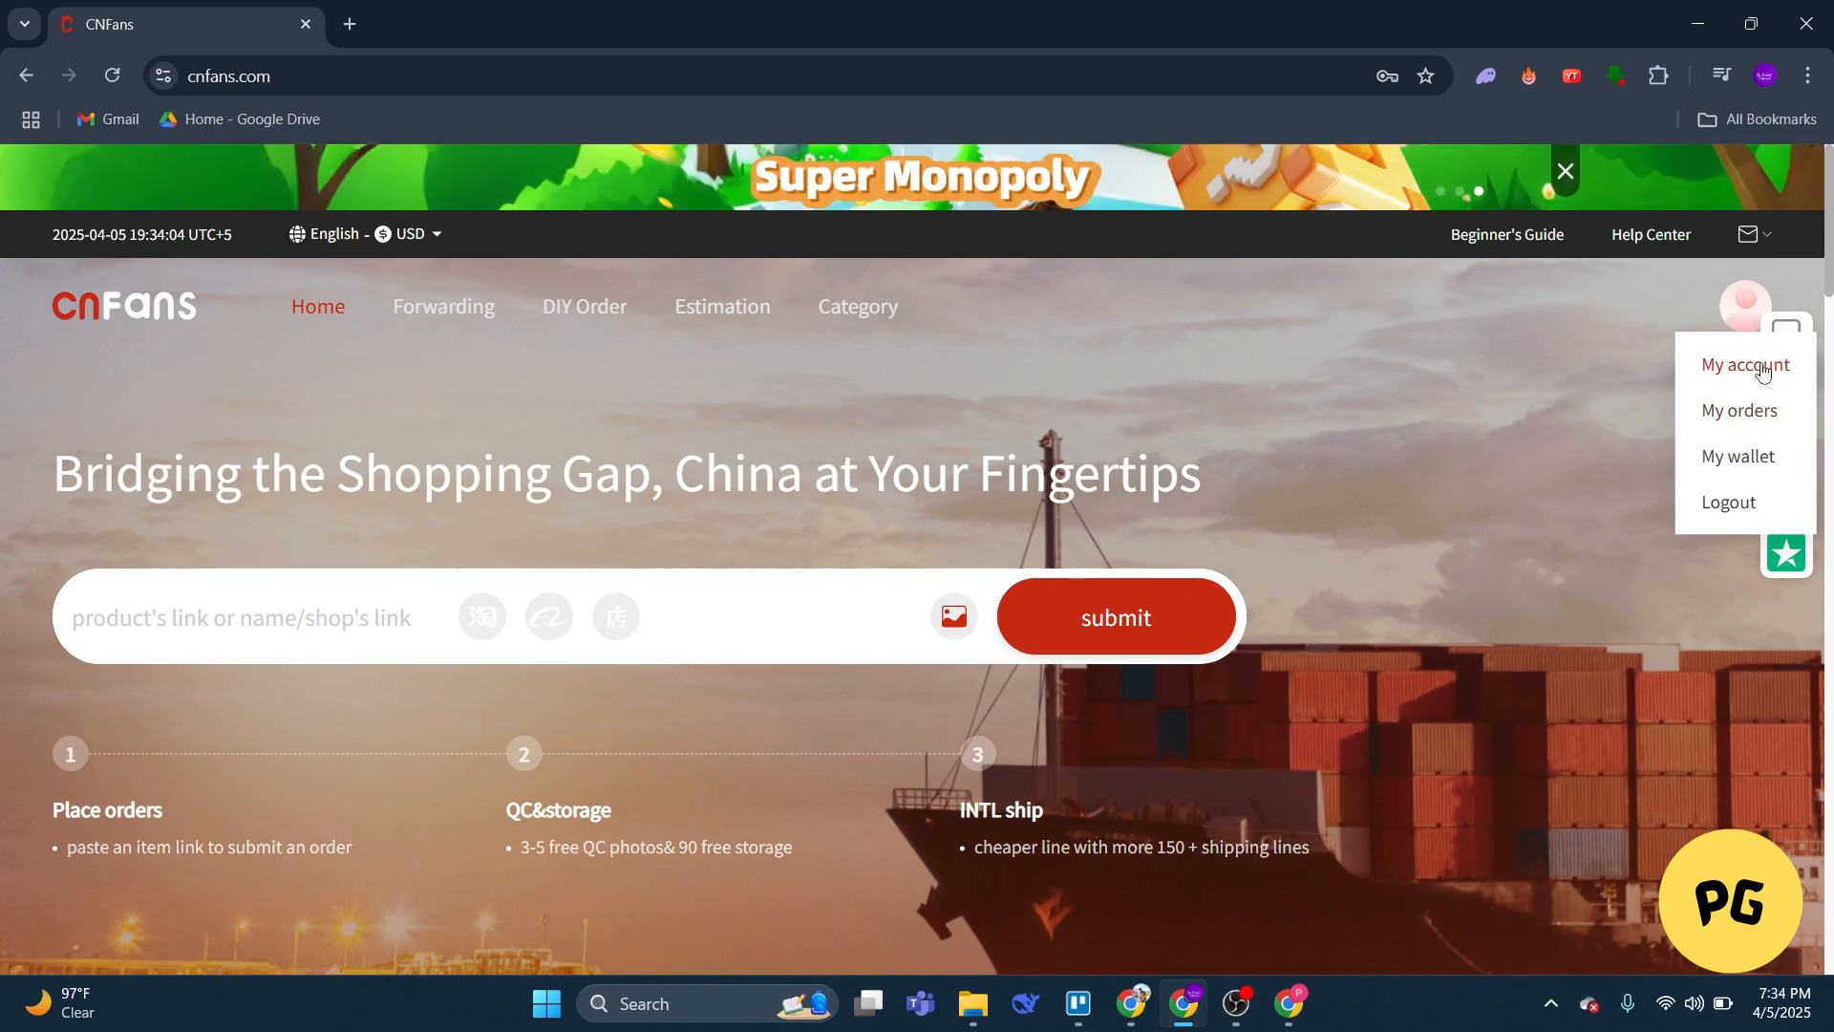
{"action": "left_click", "coordinate": [1744, 364]}
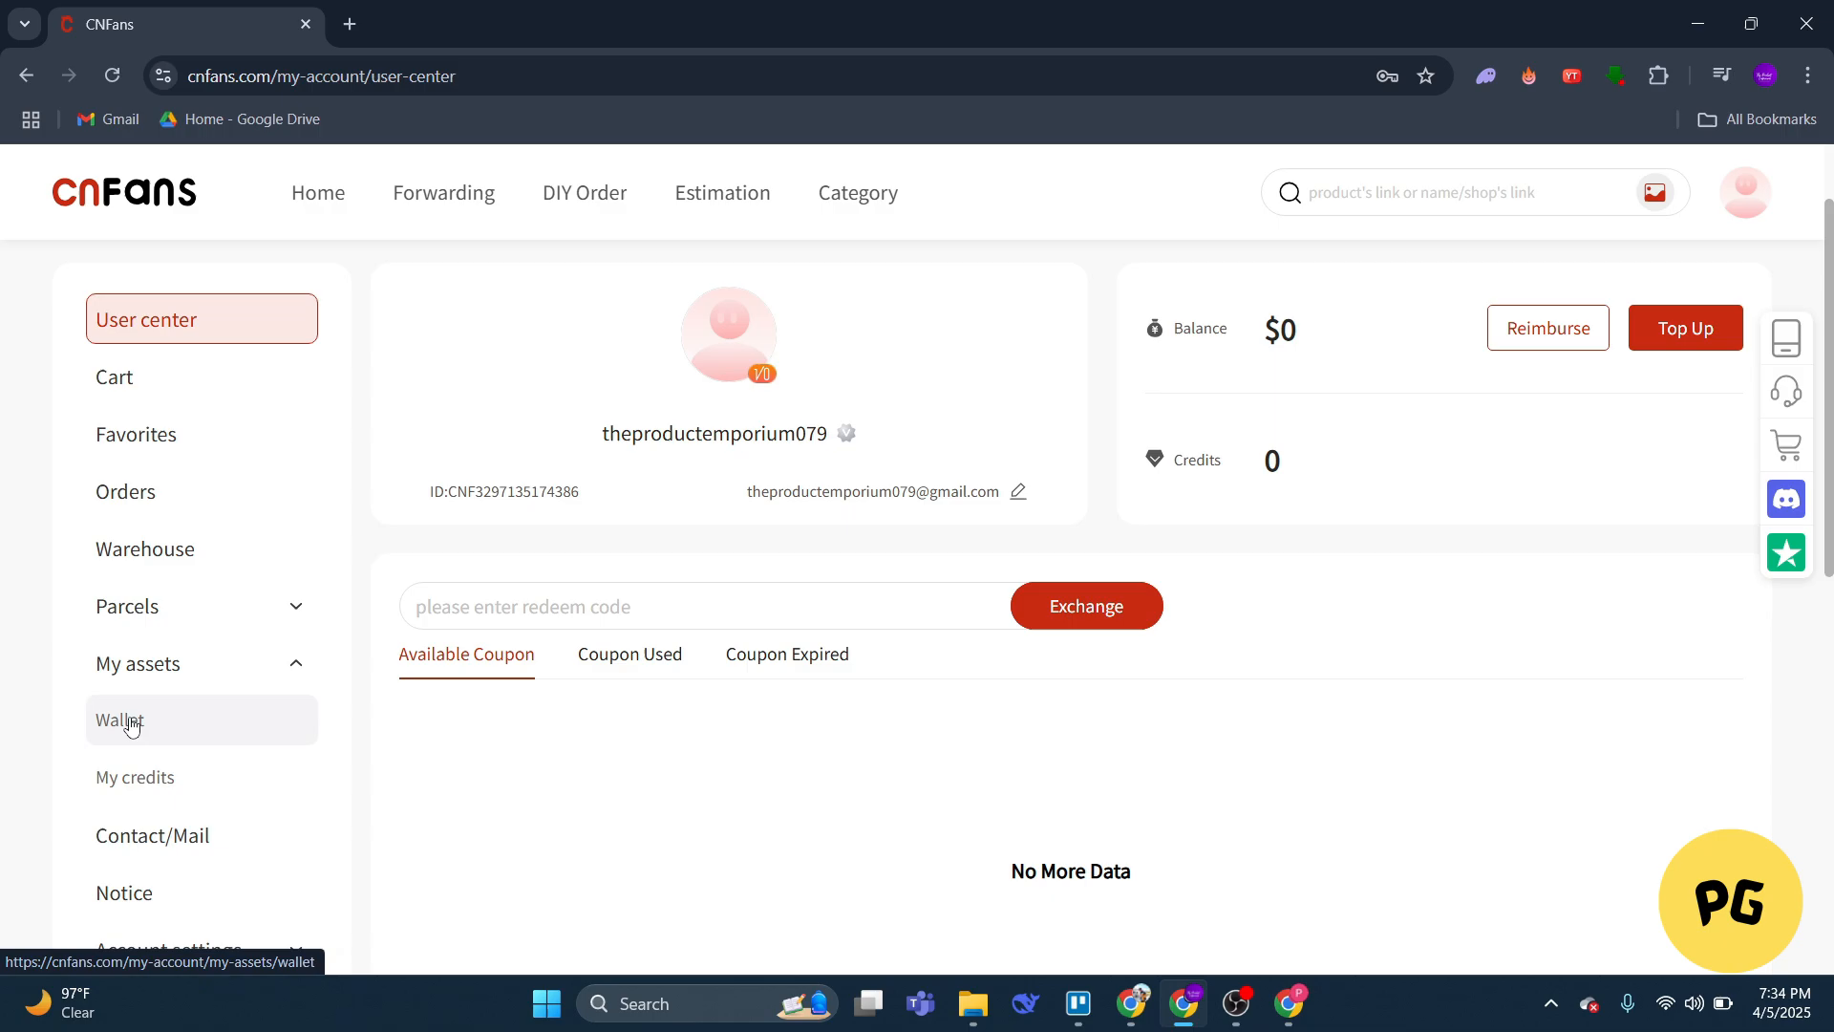
- Go from Wallet ($0 balance, no records) to My credits showing 0 credits
{"action": "left_click", "coordinate": [120, 719]}
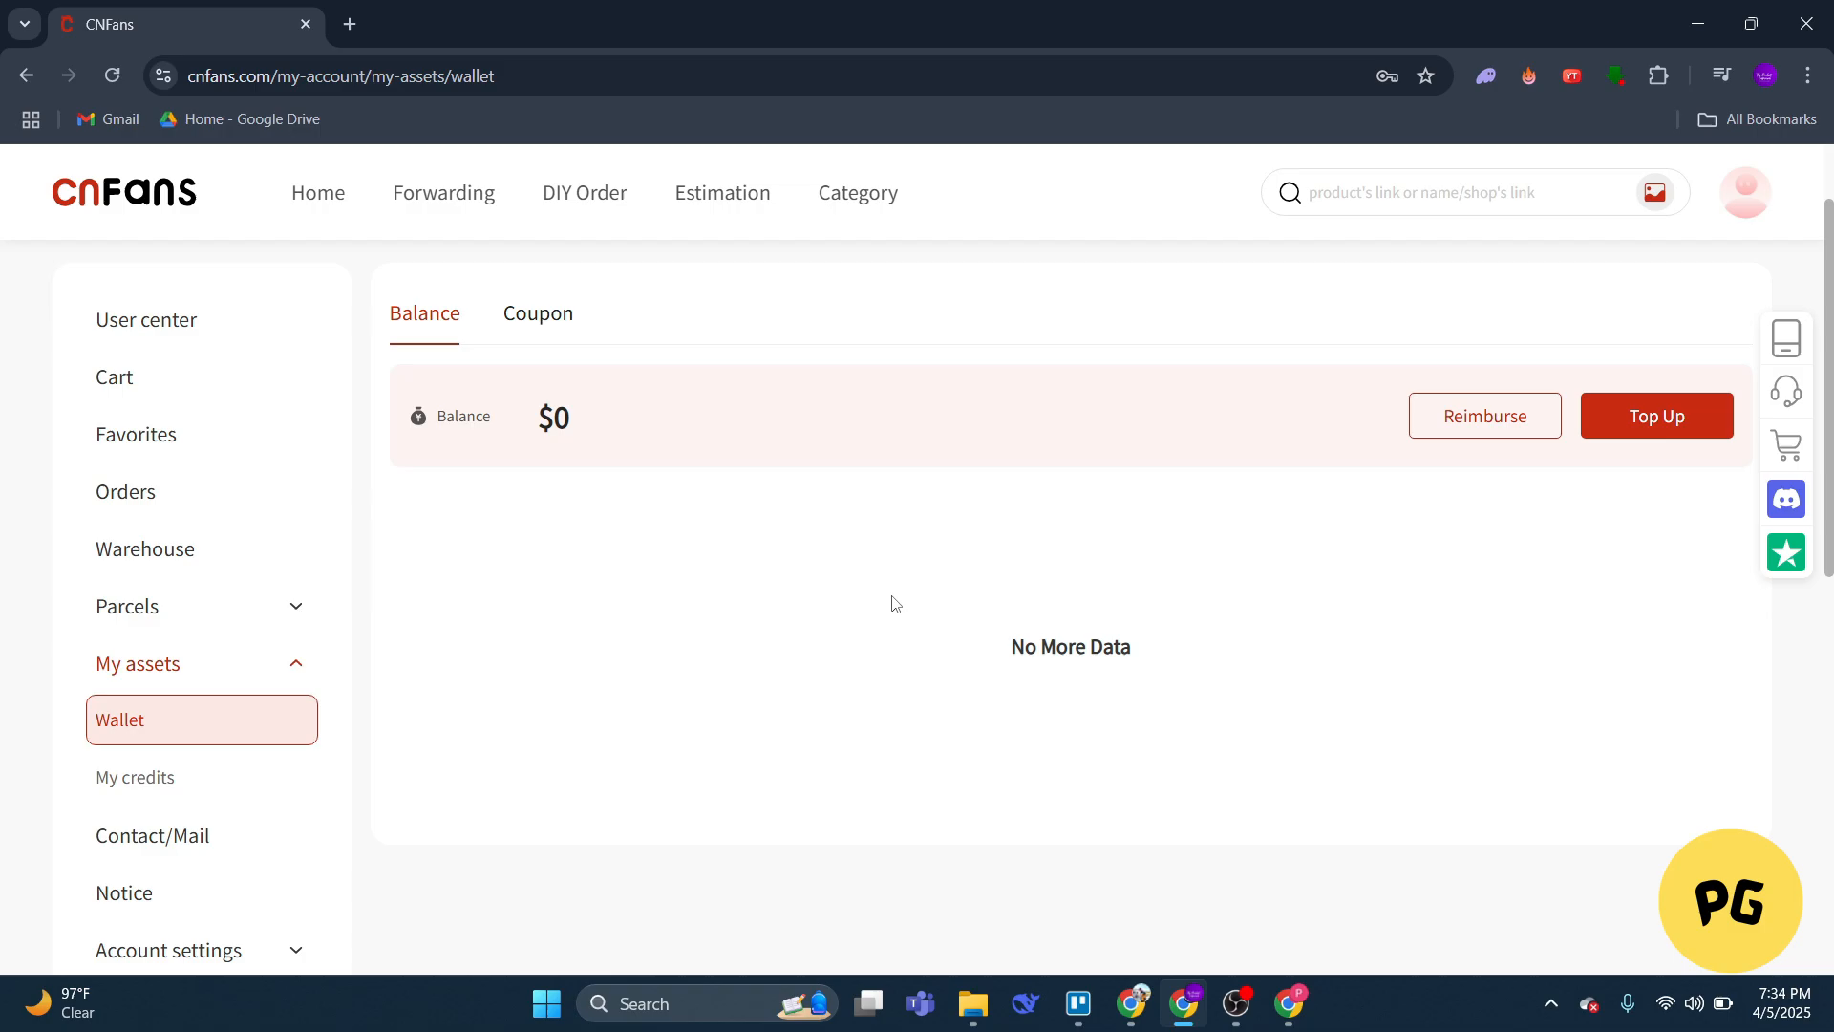
{"action": "scroll", "scroll_direction": "down", "scroll_amount": 3}
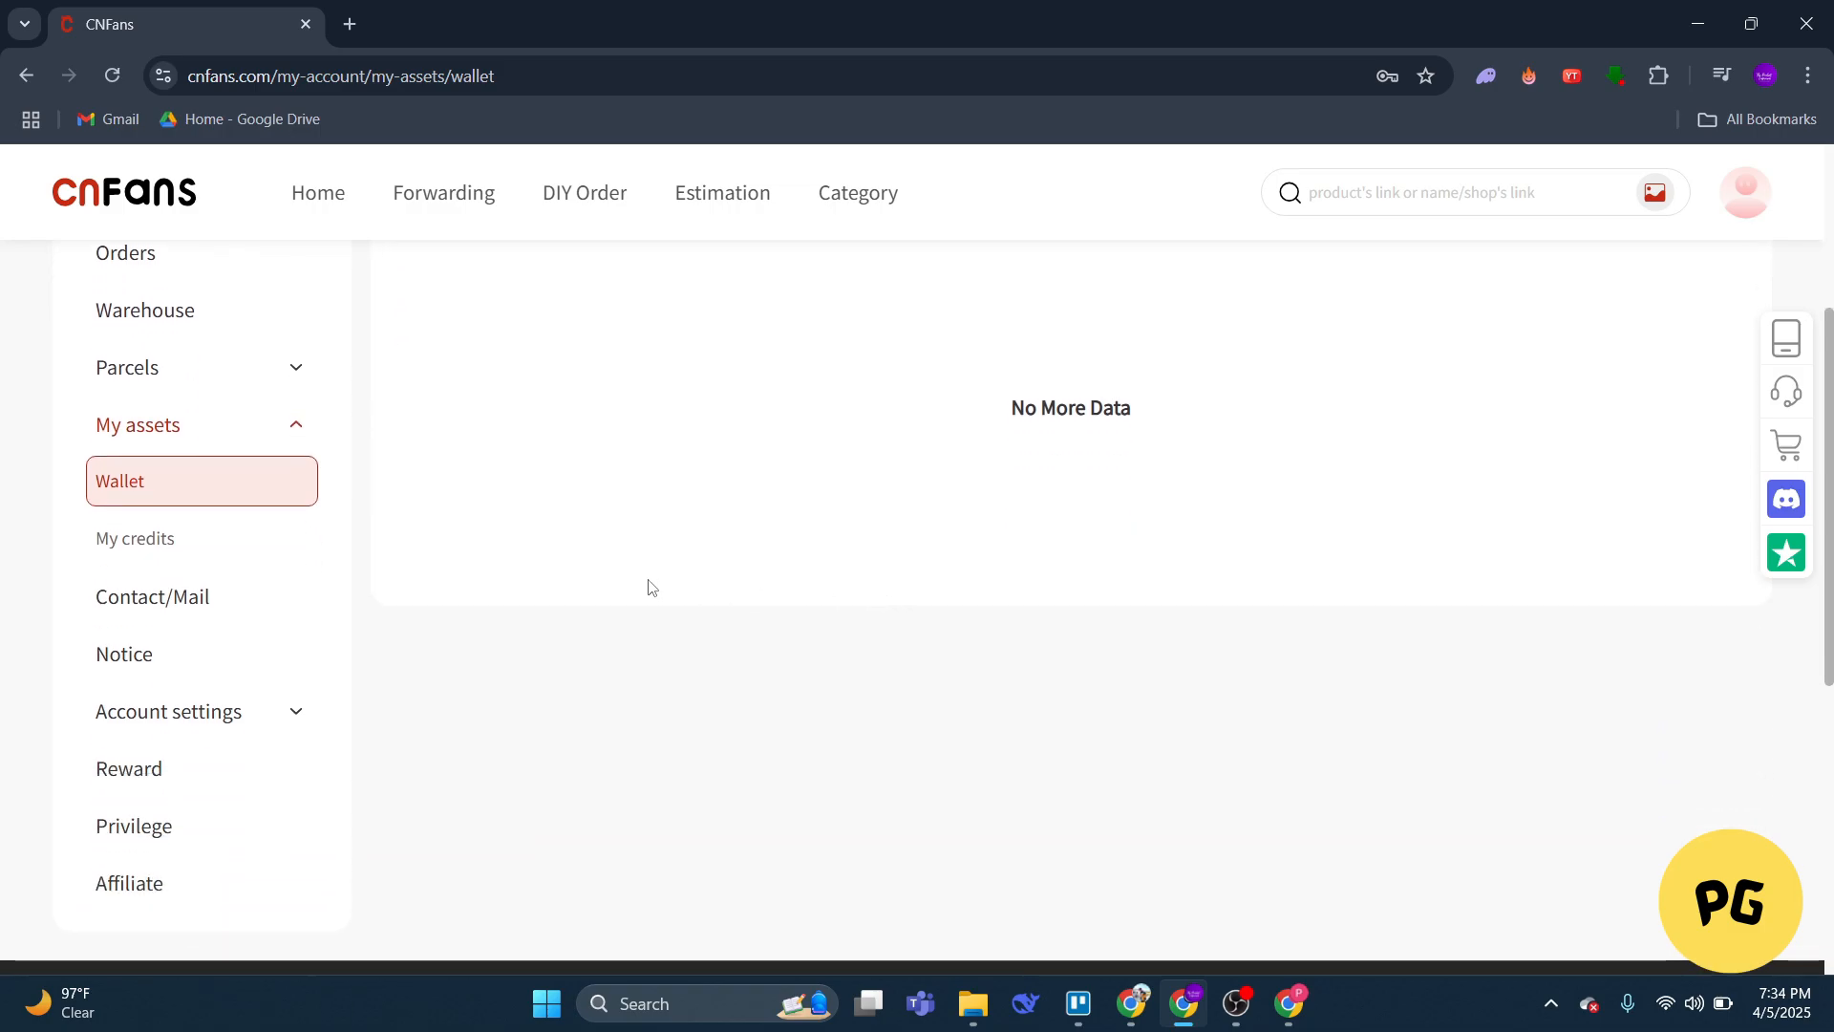
{"action": "left_click", "coordinate": [135, 538]}
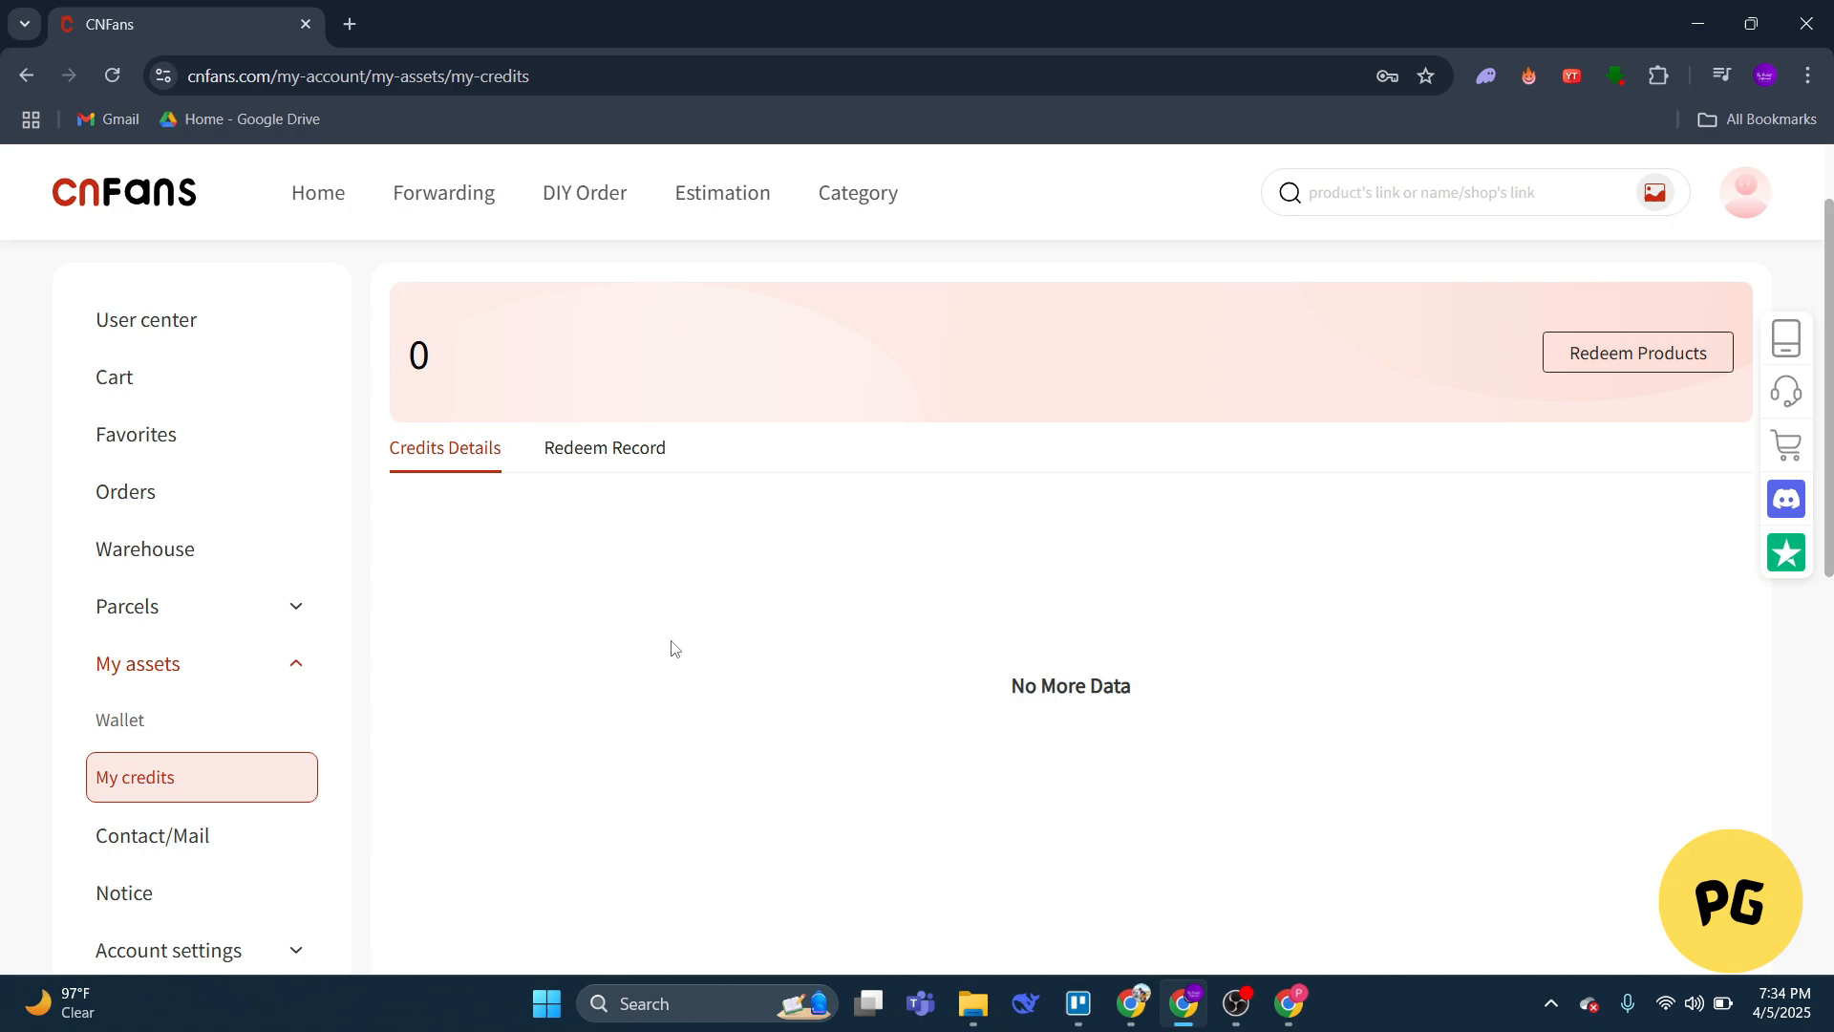
- Check the empty Redeem Record, return to Credits Details, and attempt Redeem Products
{"action": "left_click", "coordinate": [605, 448]}
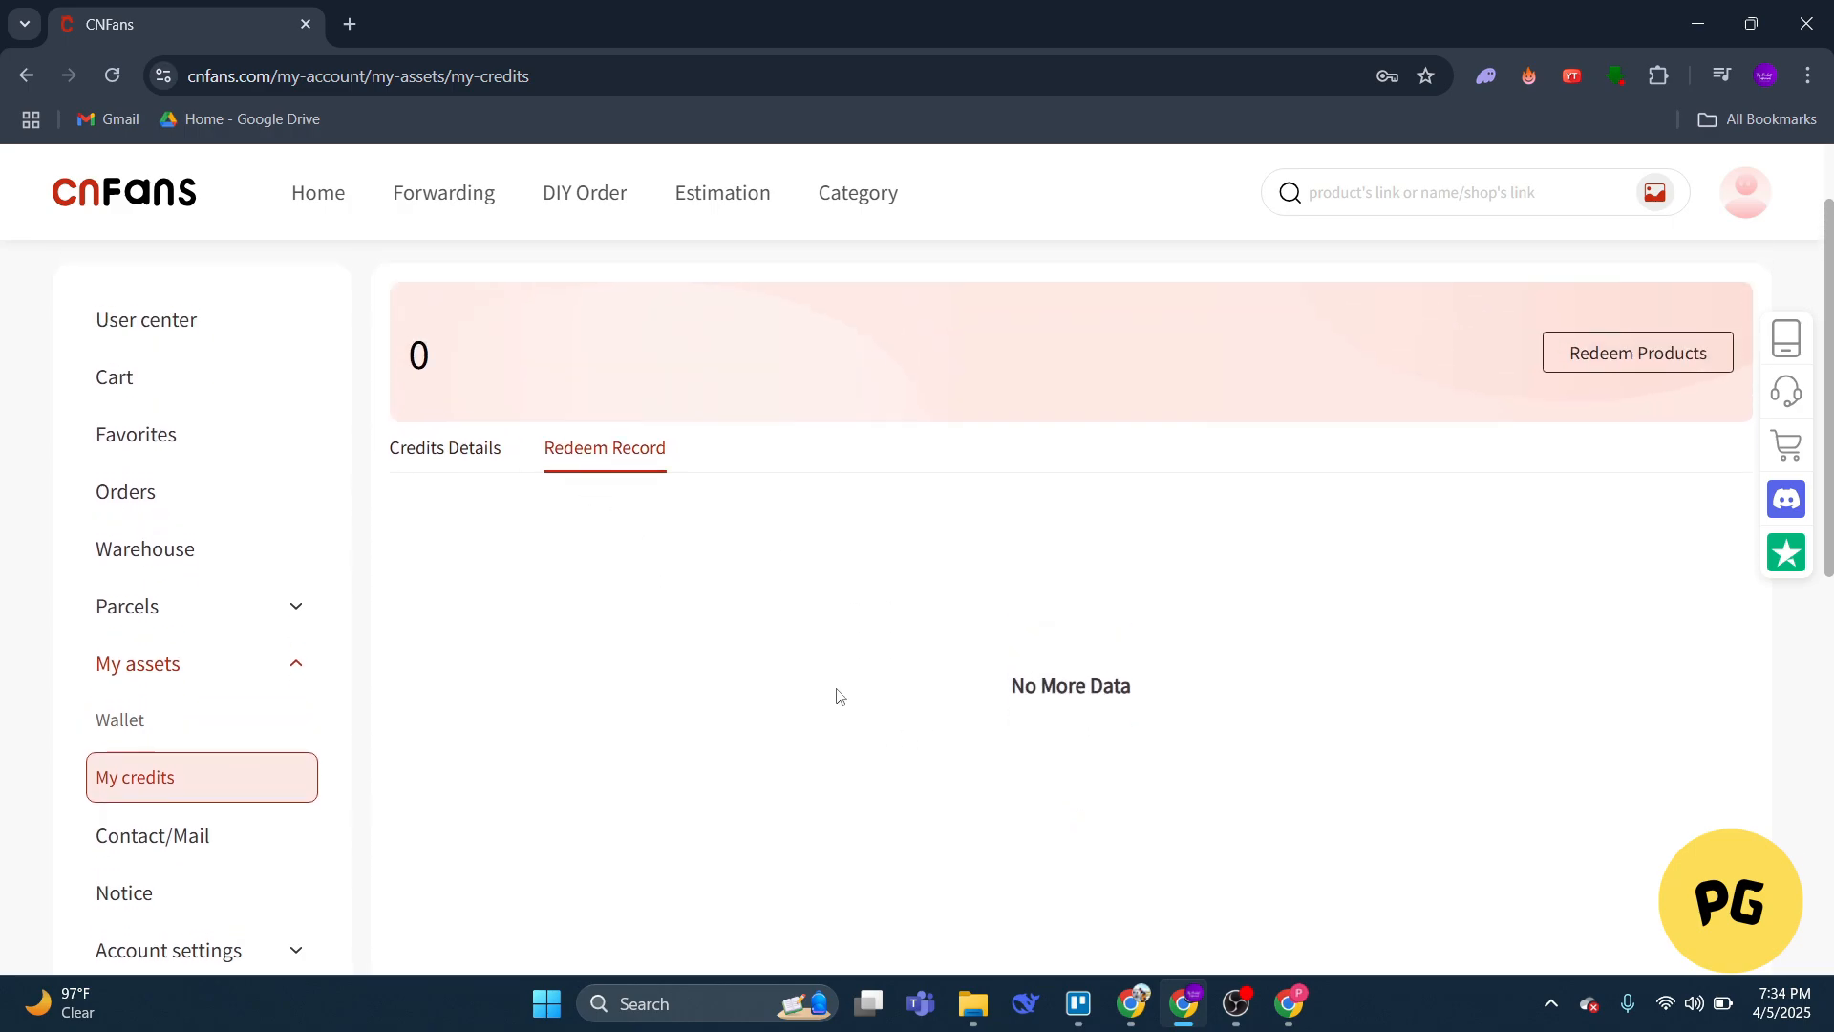
{"action": "left_click", "coordinate": [443, 448]}
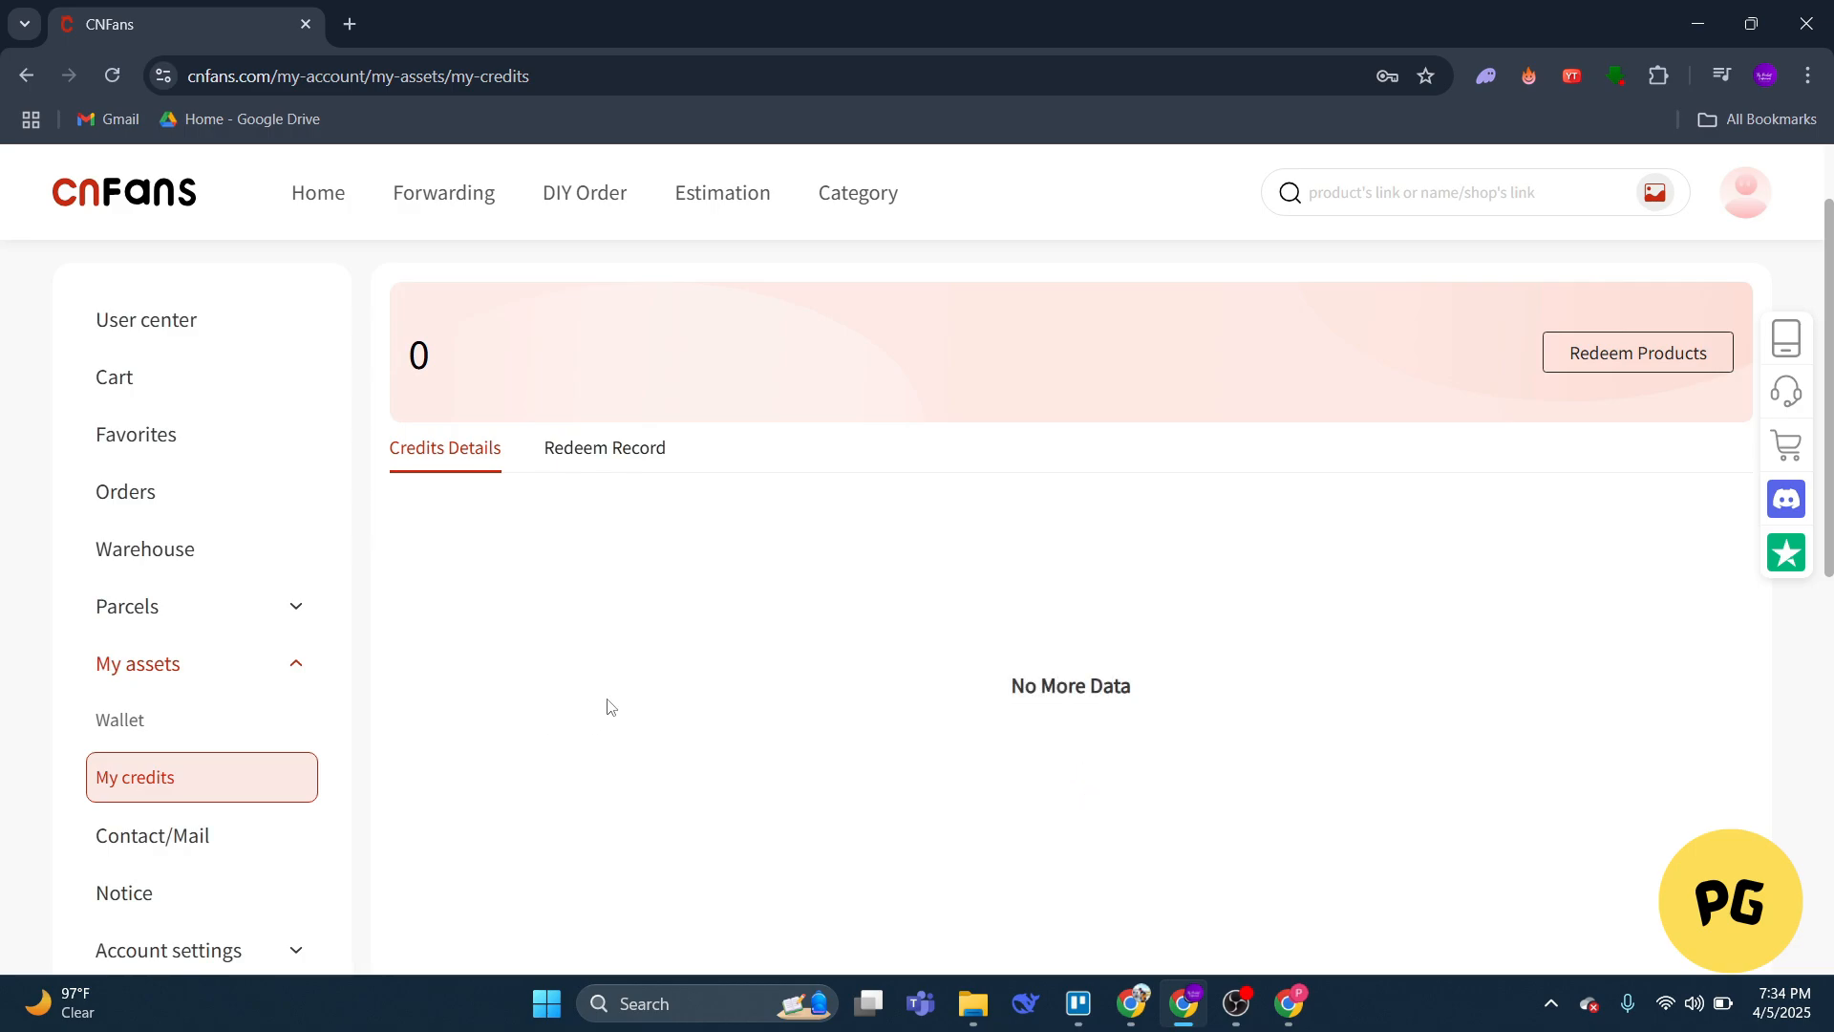
{"action": "mouse_move", "coordinate": [1634, 354]}
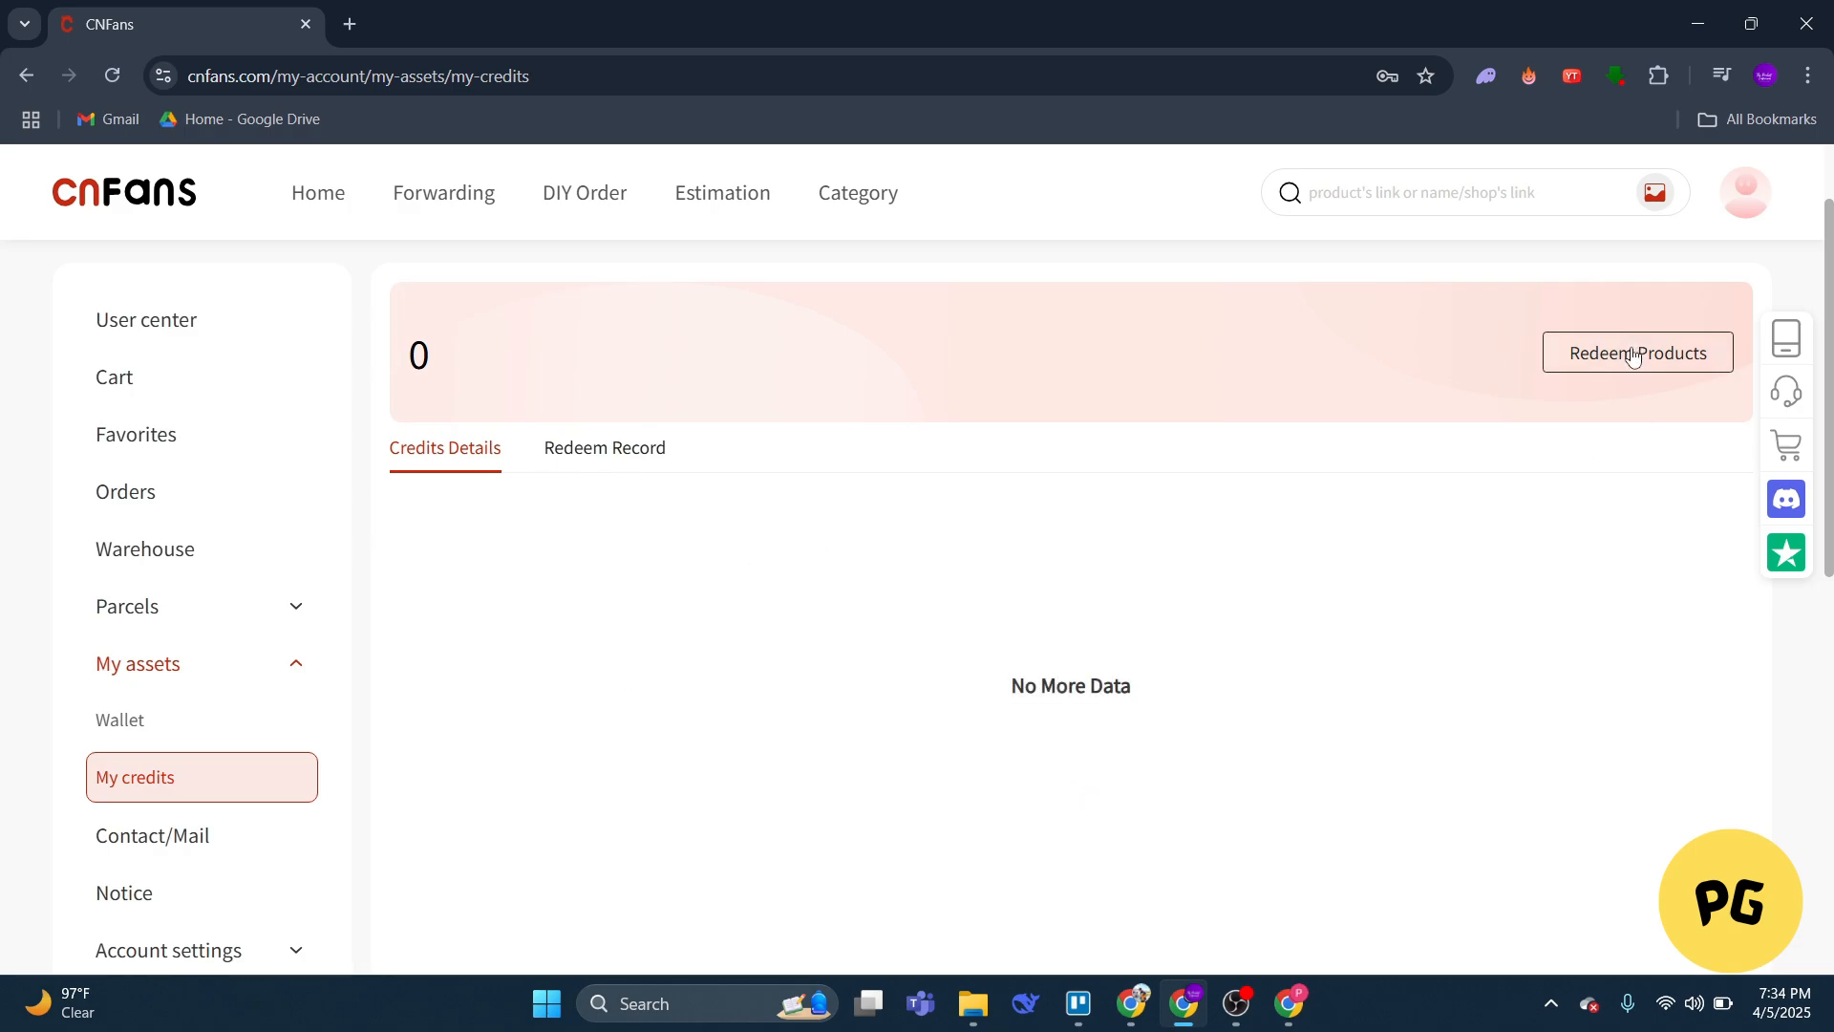
{"action": "left_click", "coordinate": [1636, 353]}
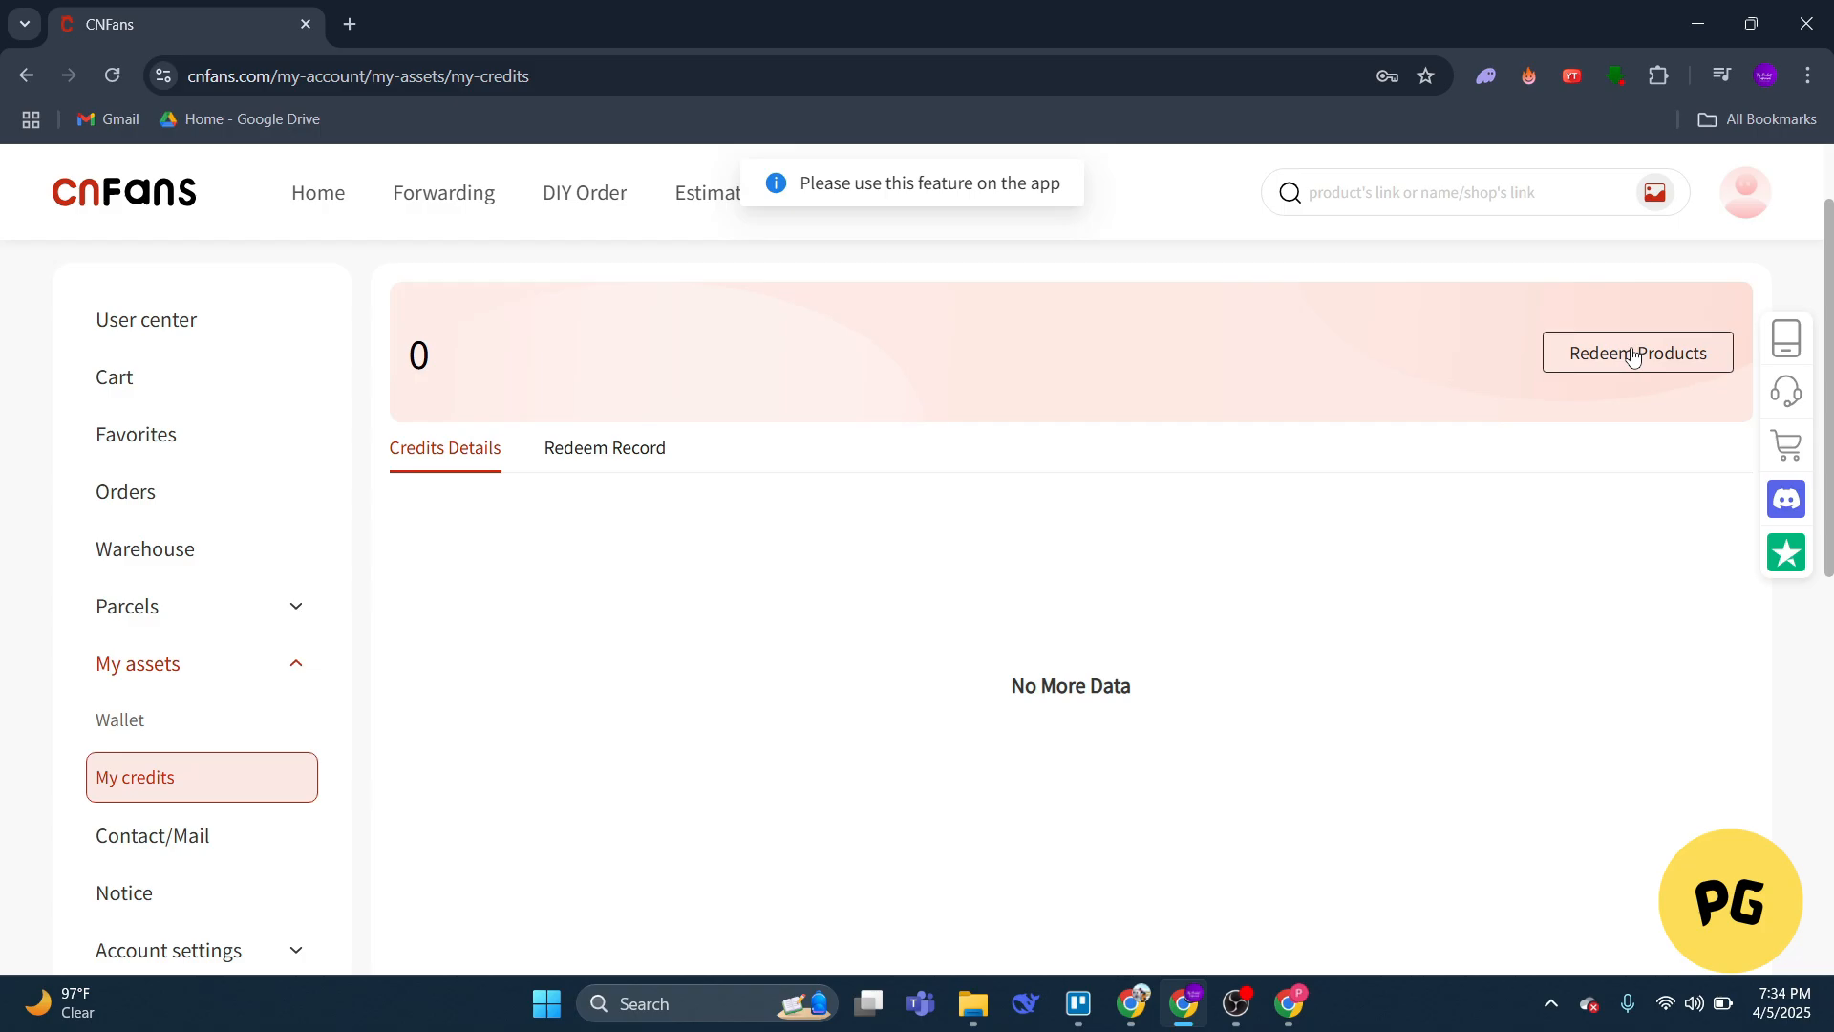